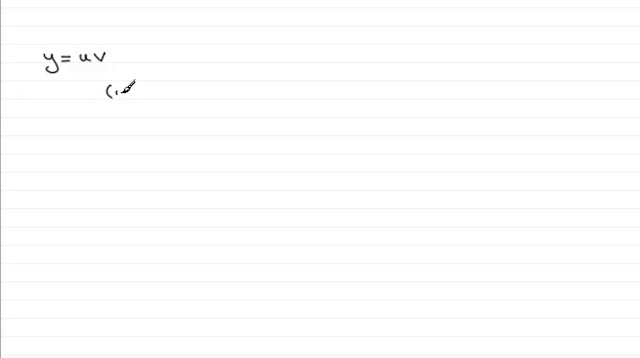
pyautogui.write('u+s')
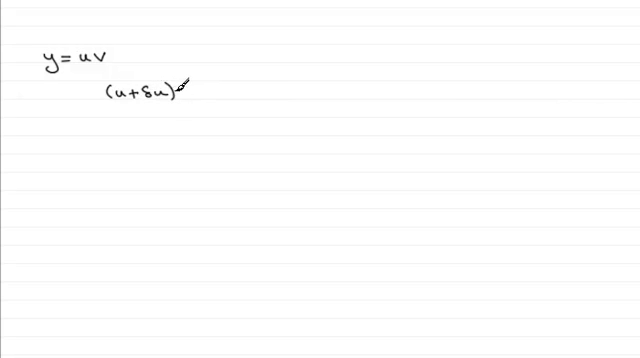
pyautogui.write("'")
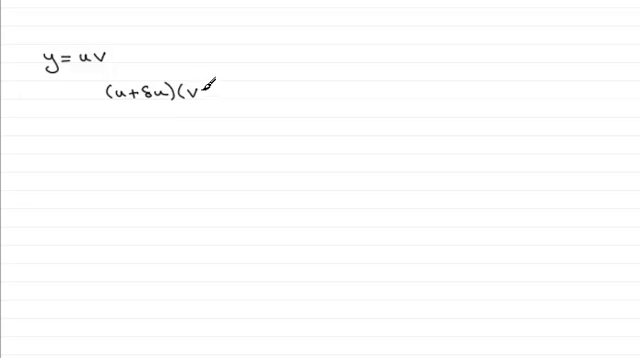
pyautogui.write('+δ')
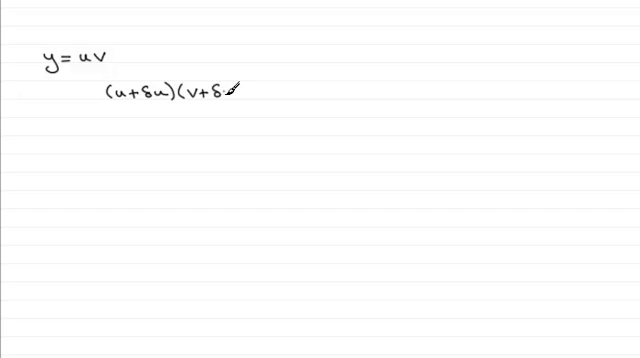
pyautogui.write('v)')
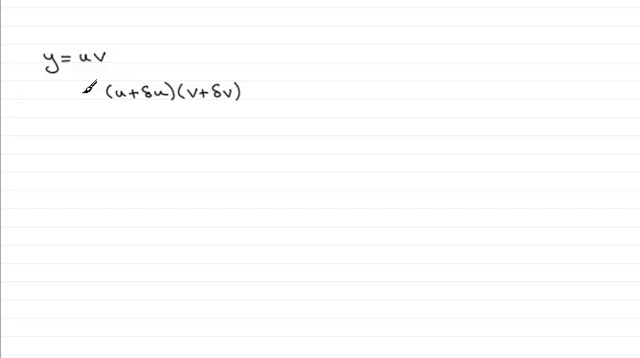
pyautogui.write('=')
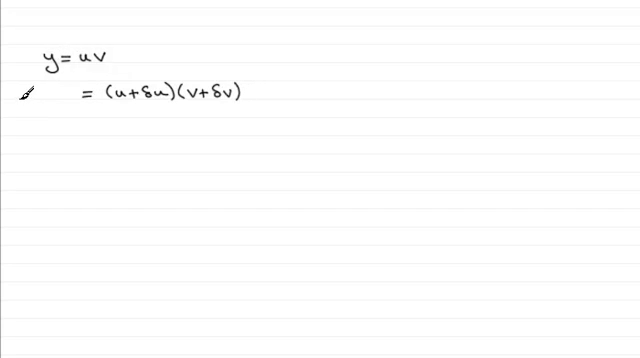
pyautogui.write('y+')
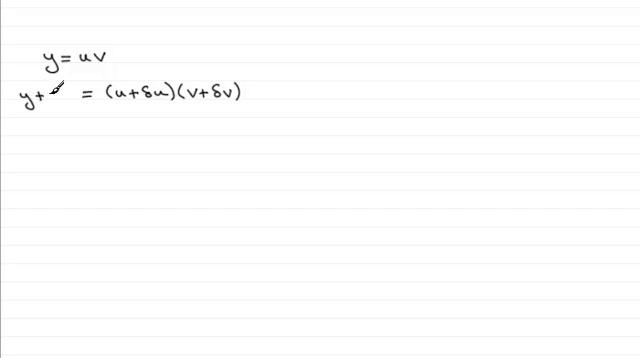
pyautogui.write('δy')
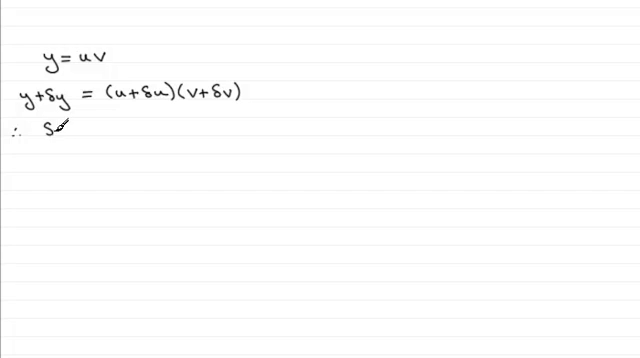
pyautogui.write('δy =')
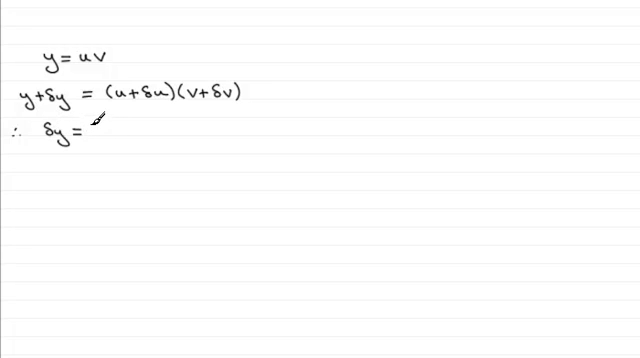
pyautogui.write('(u+δu)(v+δ')
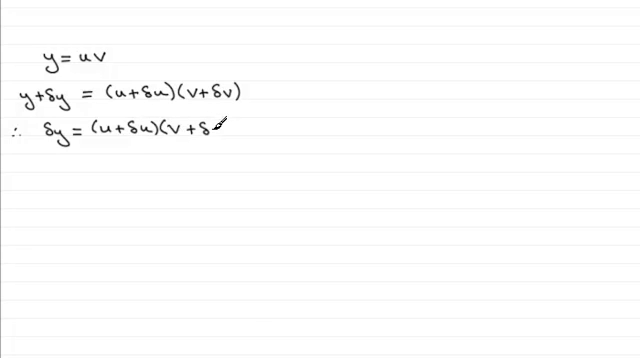
pyautogui.write('v)')
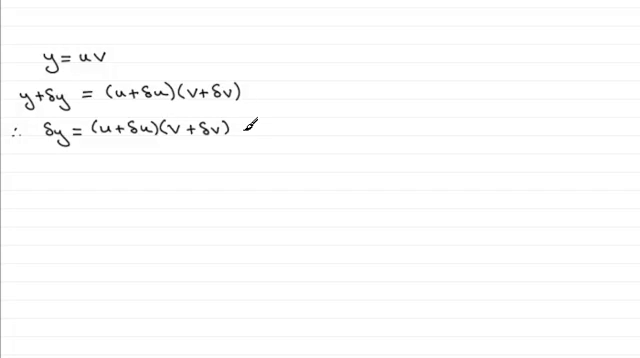
pyautogui.write('- y')
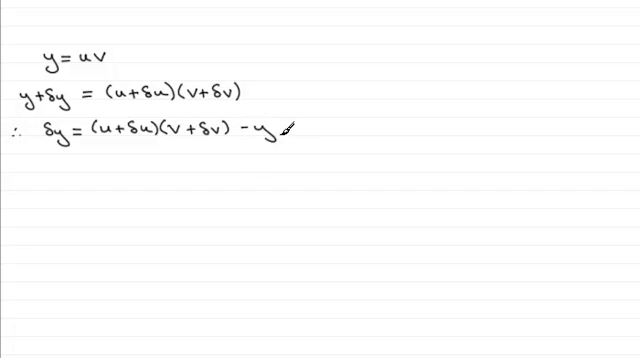
pyautogui.moveTo(98, 40)
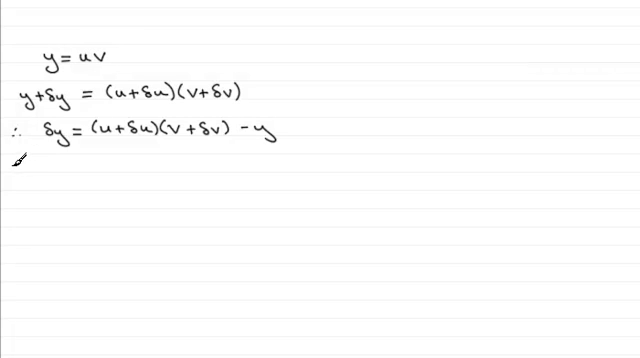
pyautogui.write('∴ δv')
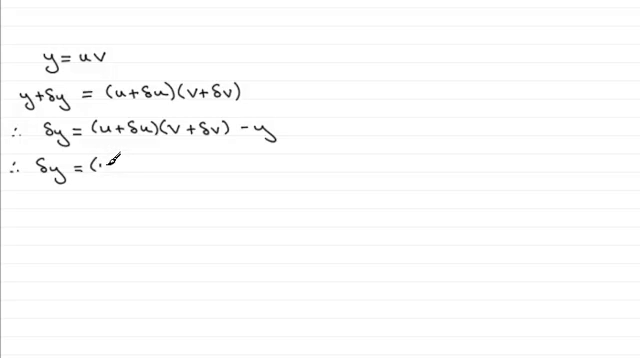
pyautogui.write('u+δu)(v')
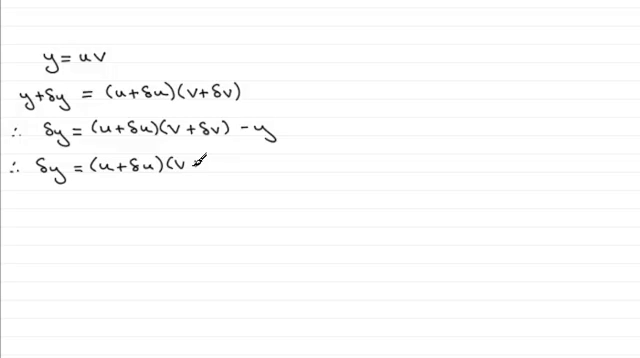
pyautogui.write('+δv) -')
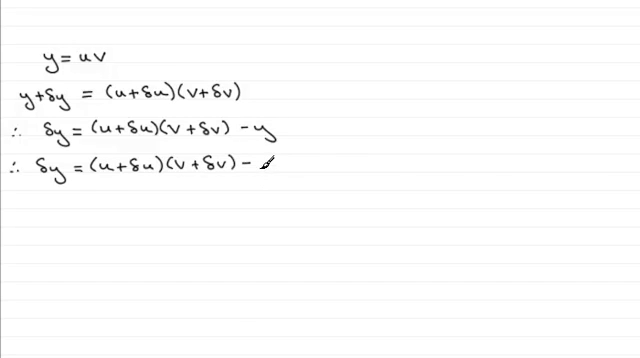
pyautogui.write('uv')
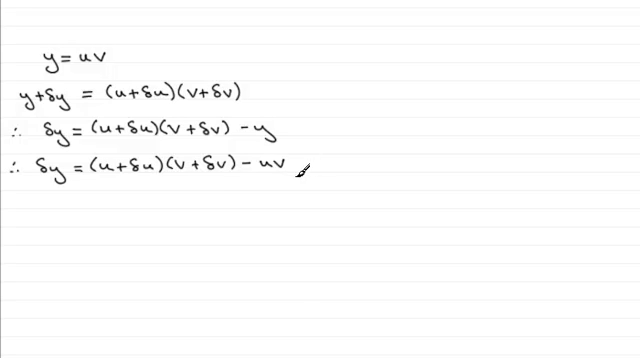
pyautogui.write('=')
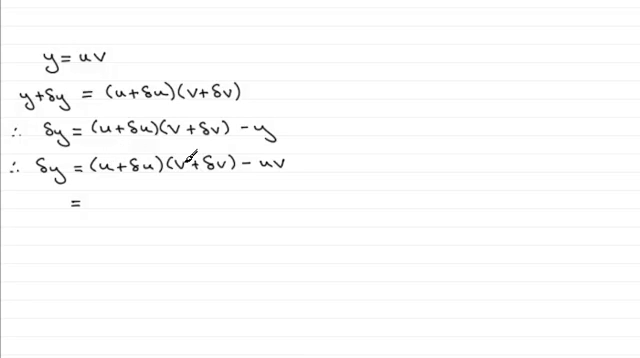
pyautogui.write('uv')
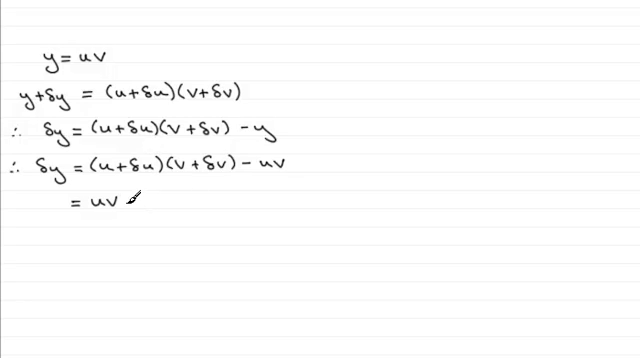
pyautogui.write('+ uδv + vδu')
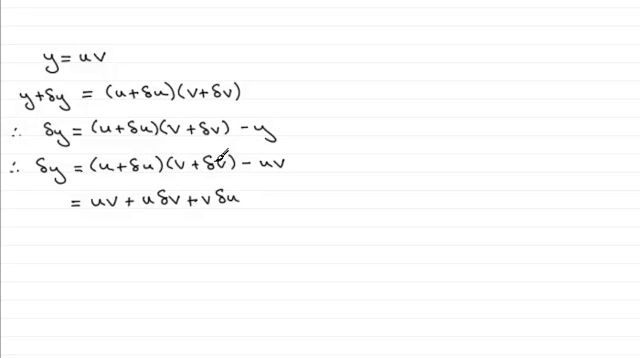
pyautogui.write('+')
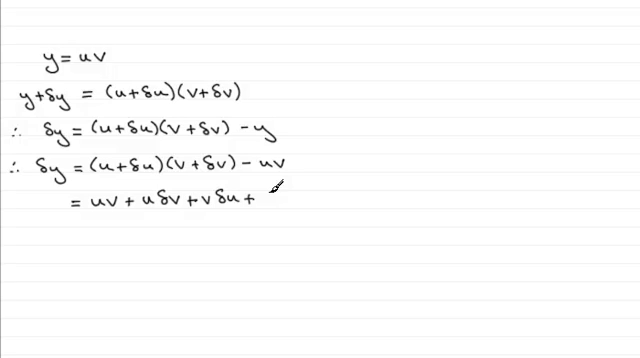
pyautogui.write('δu δ')
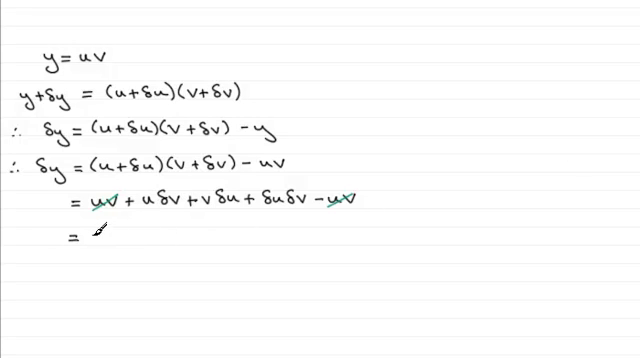
pyautogui.write('uδv + v')
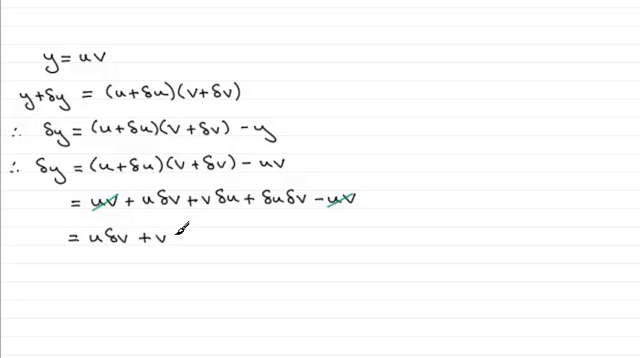
pyautogui.write('δu')
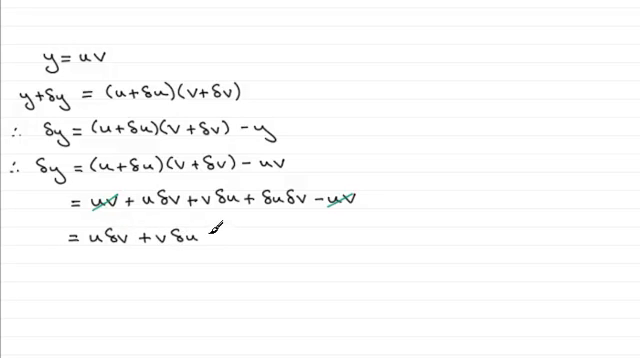
pyautogui.write('+ δu')
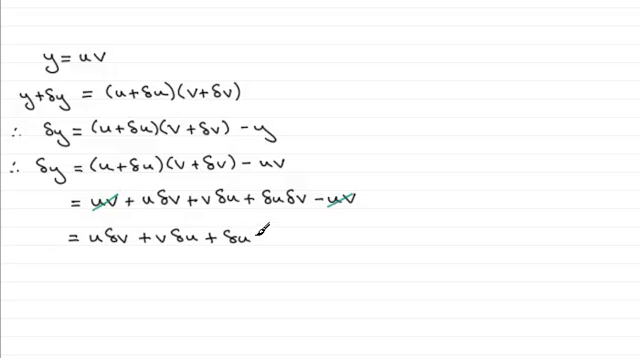
pyautogui.write('δv')
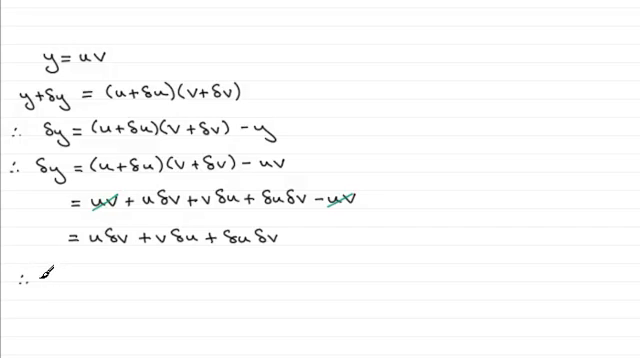
pyautogui.write('δy/δ')
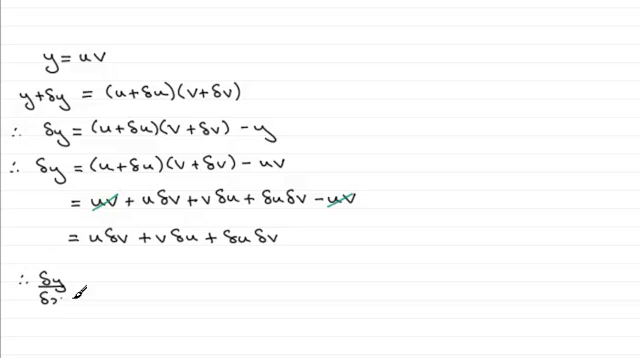
pyautogui.write('= δx')
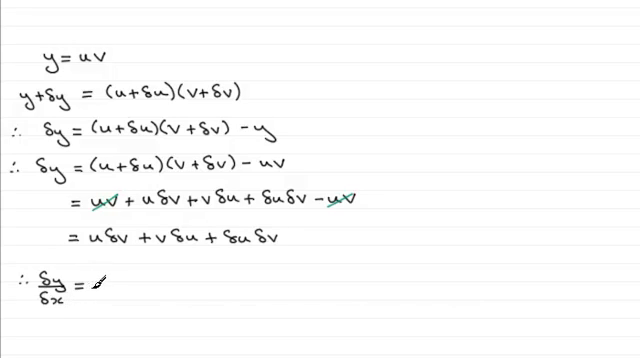
pyautogui.write('u δv/δx + v')
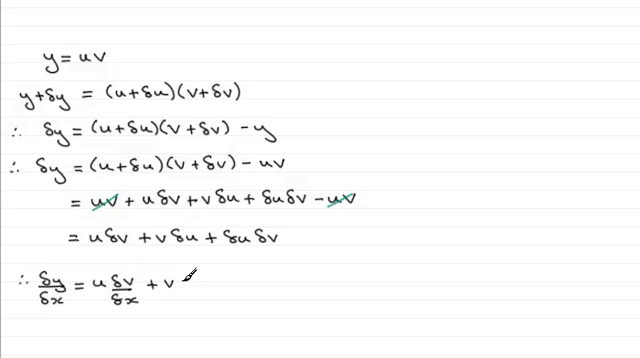
pyautogui.write('δu/δx + δu/δx δv')
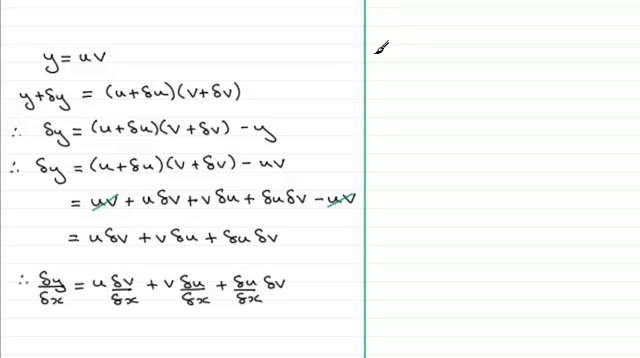
pyautogui.write('As δx →')
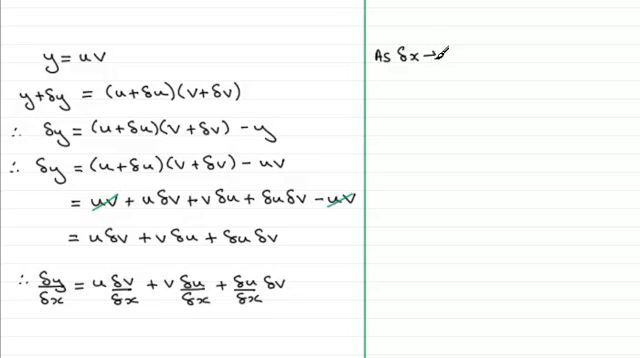
pyautogui.write('0')
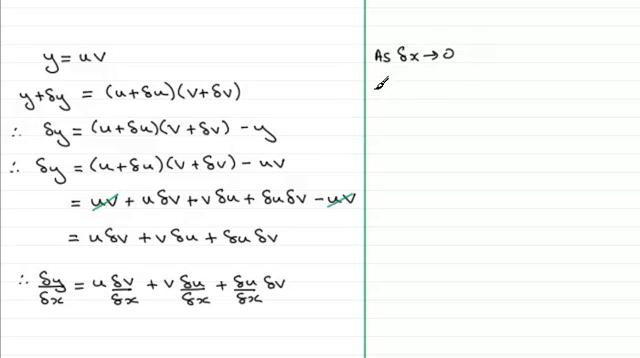
pyautogui.write('then')
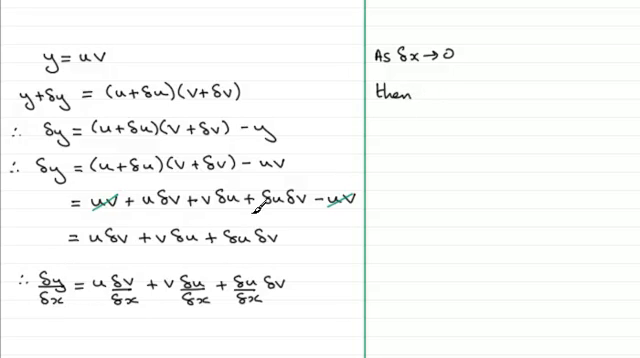
pyautogui.write('δ')
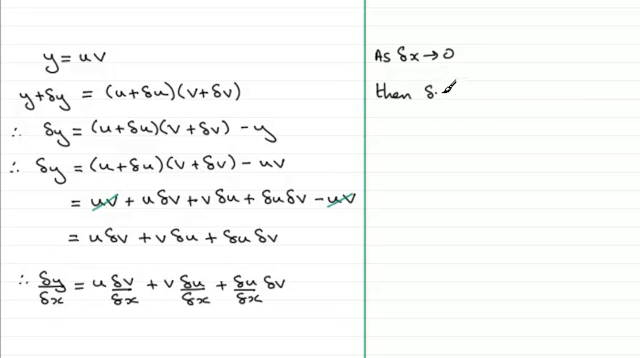
pyautogui.write('δy/δx →')
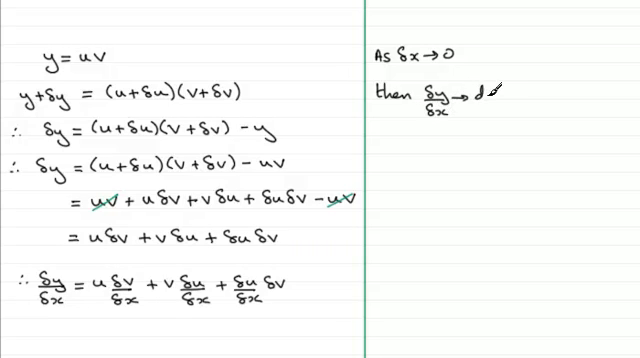
pyautogui.write('dy/dx ,')
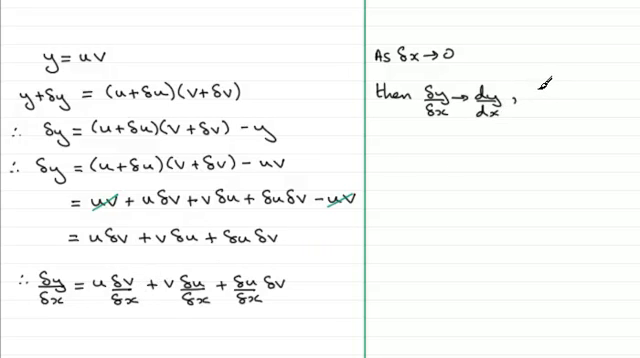
pyautogui.write('δy')
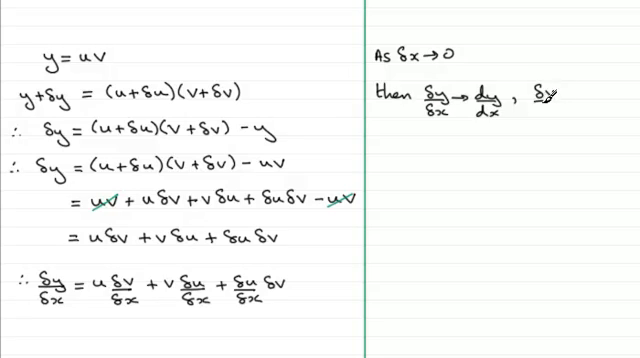
pyautogui.write('δv/δx -')
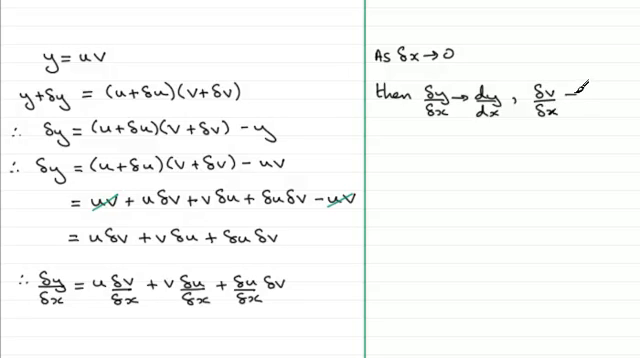
pyautogui.write('dy')
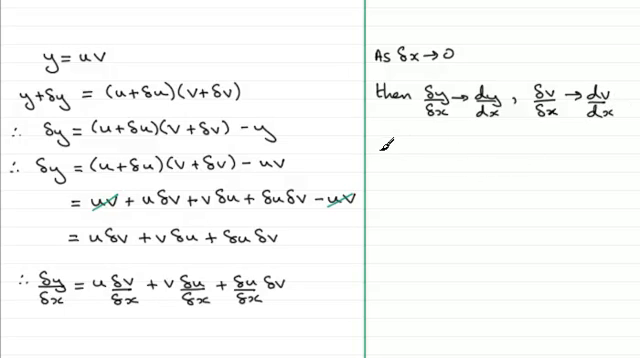
pyautogui.write('and')
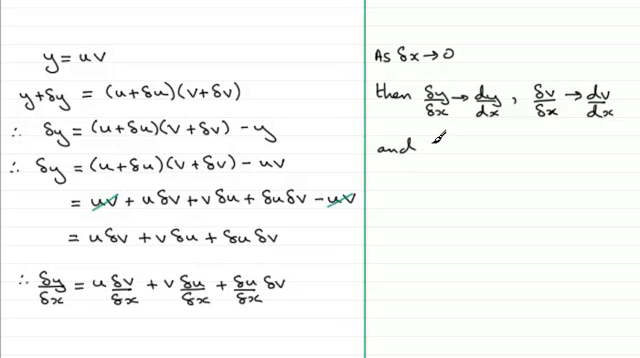
pyautogui.write('δy/δx → du/dx')
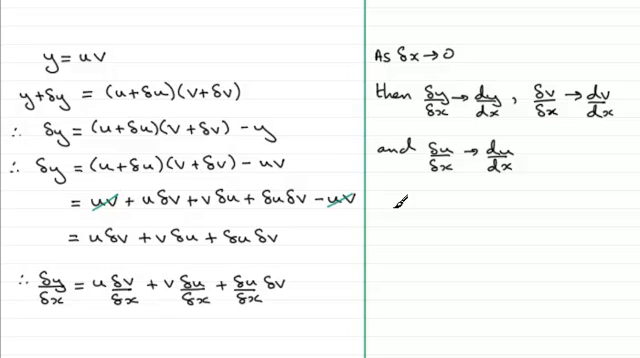
pyautogui.write('Also')
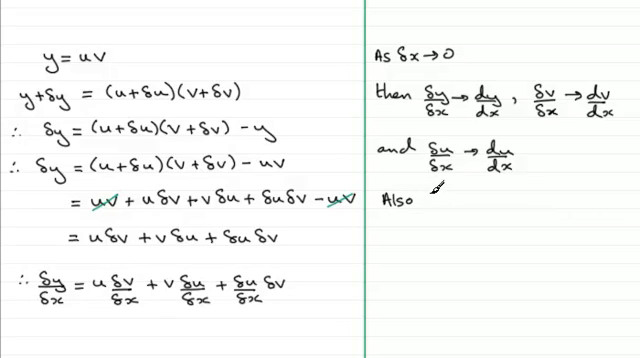
pyautogui.write('δv →')
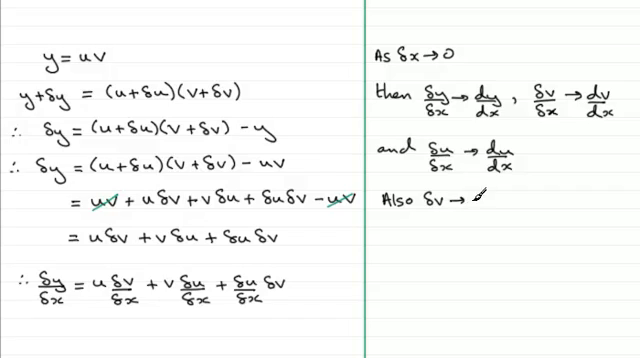
pyautogui.write('0 so')
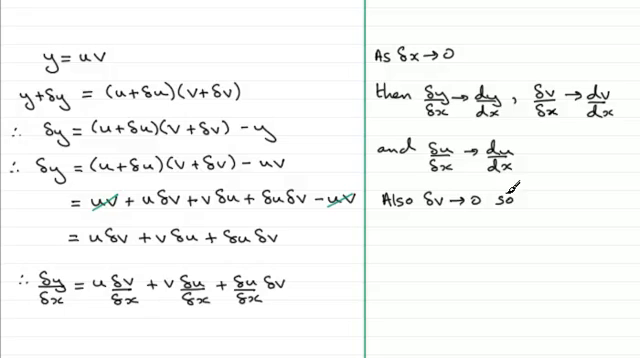
pyautogui.write('δx δv →')
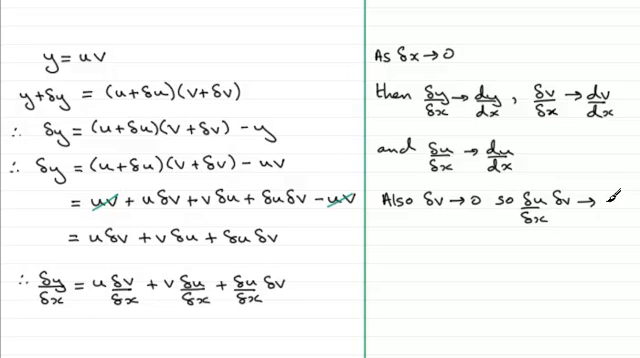
pyautogui.write('0')
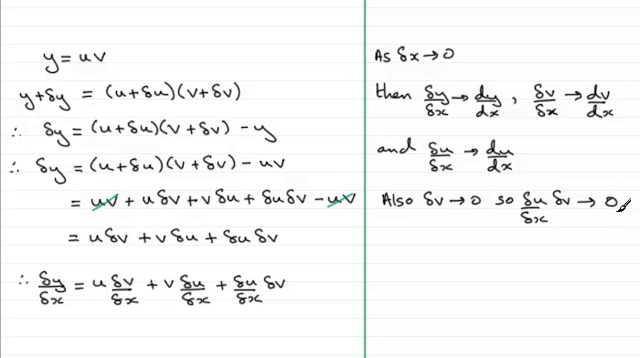